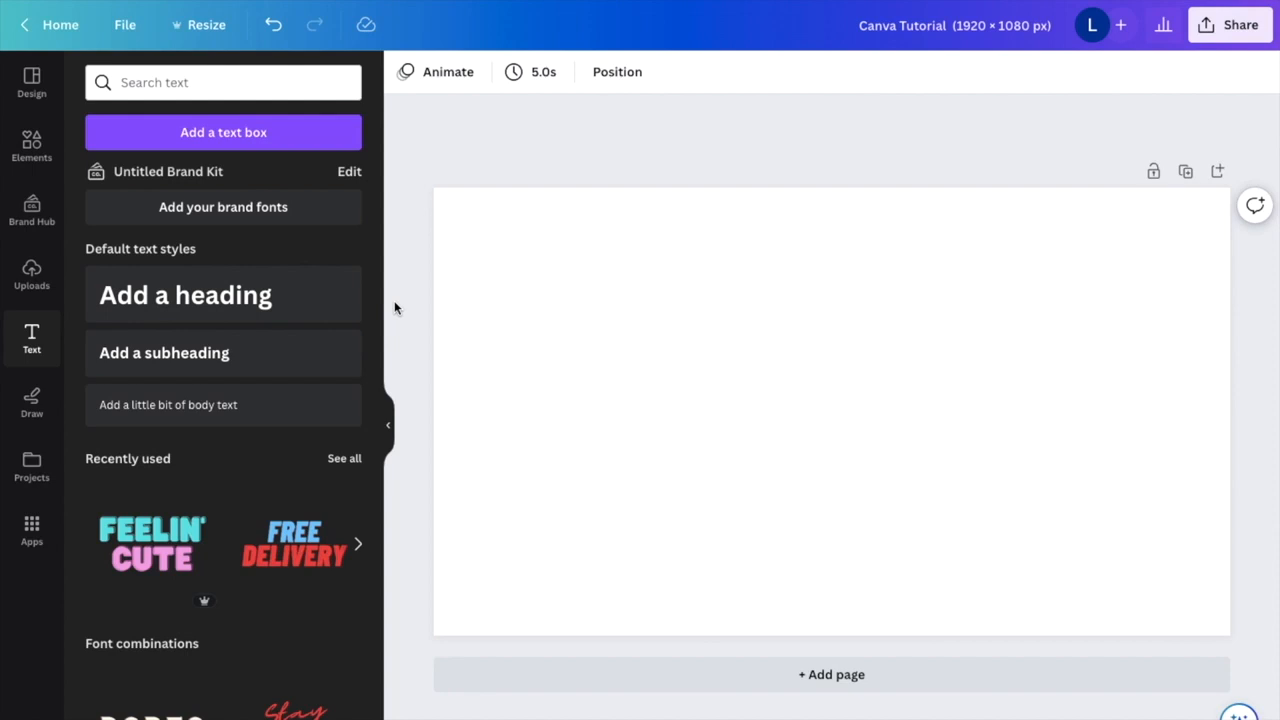
pyautogui.moveTo(184, 296)
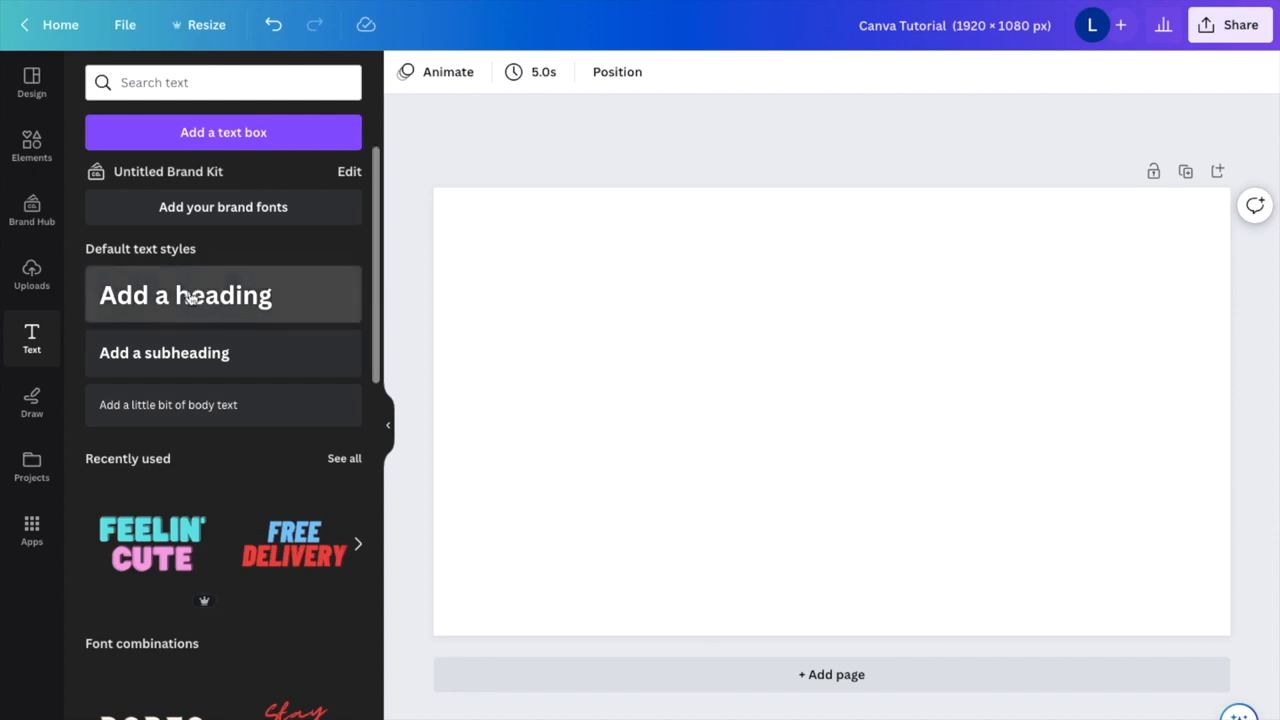
# Add a heading reading 'Text' and enlarge it to font size 332, centred on the page
pyautogui.click(184, 294)
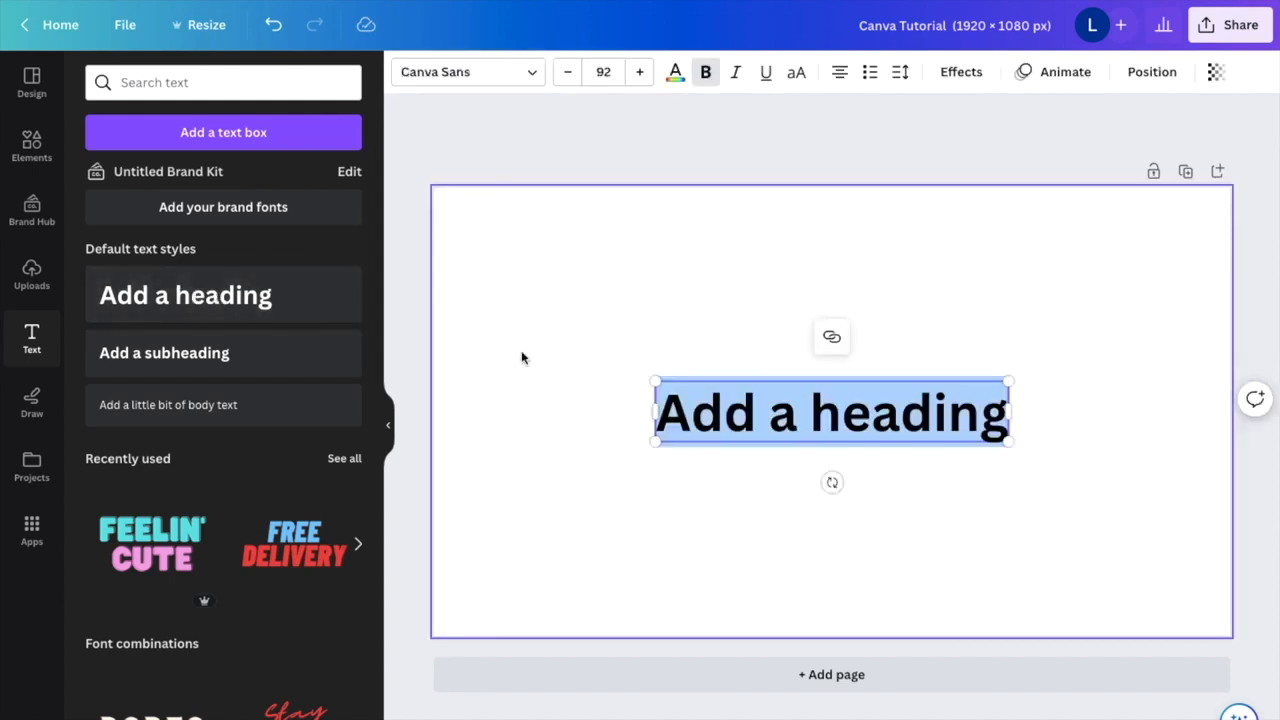
pyautogui.write('Text')
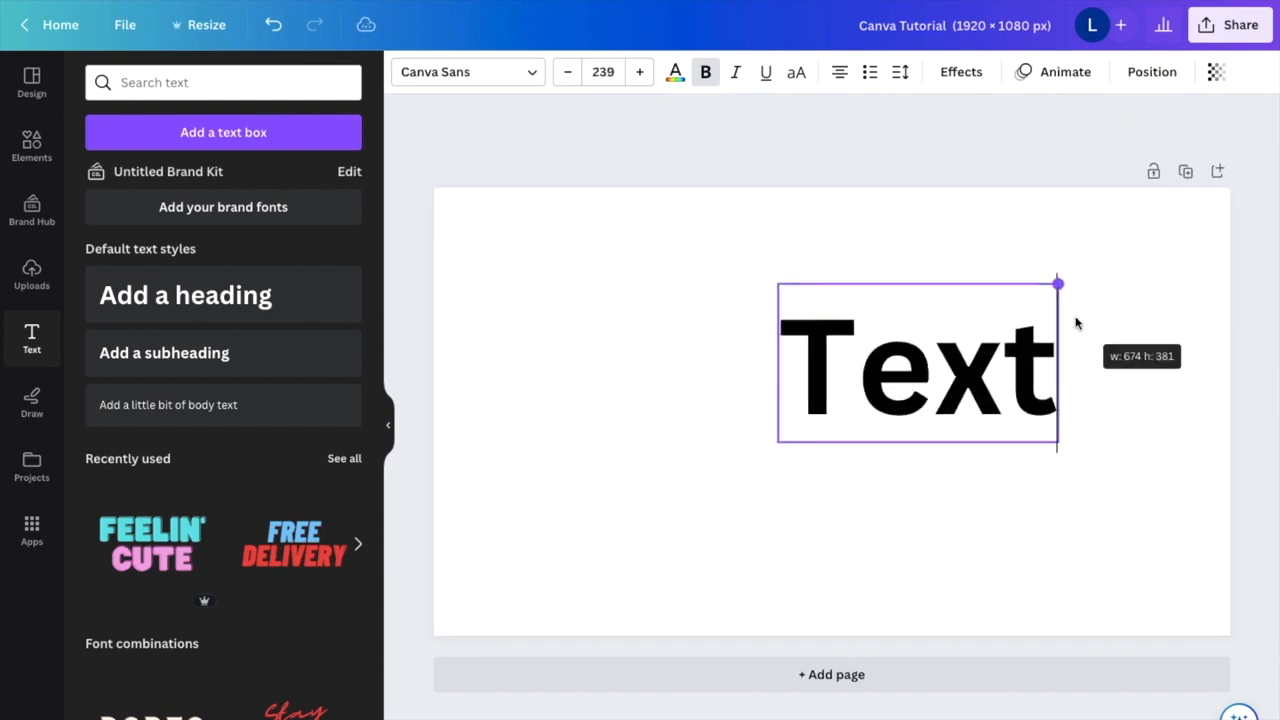
pyautogui.moveTo(1058, 284); pyautogui.dragTo(1058, 284)
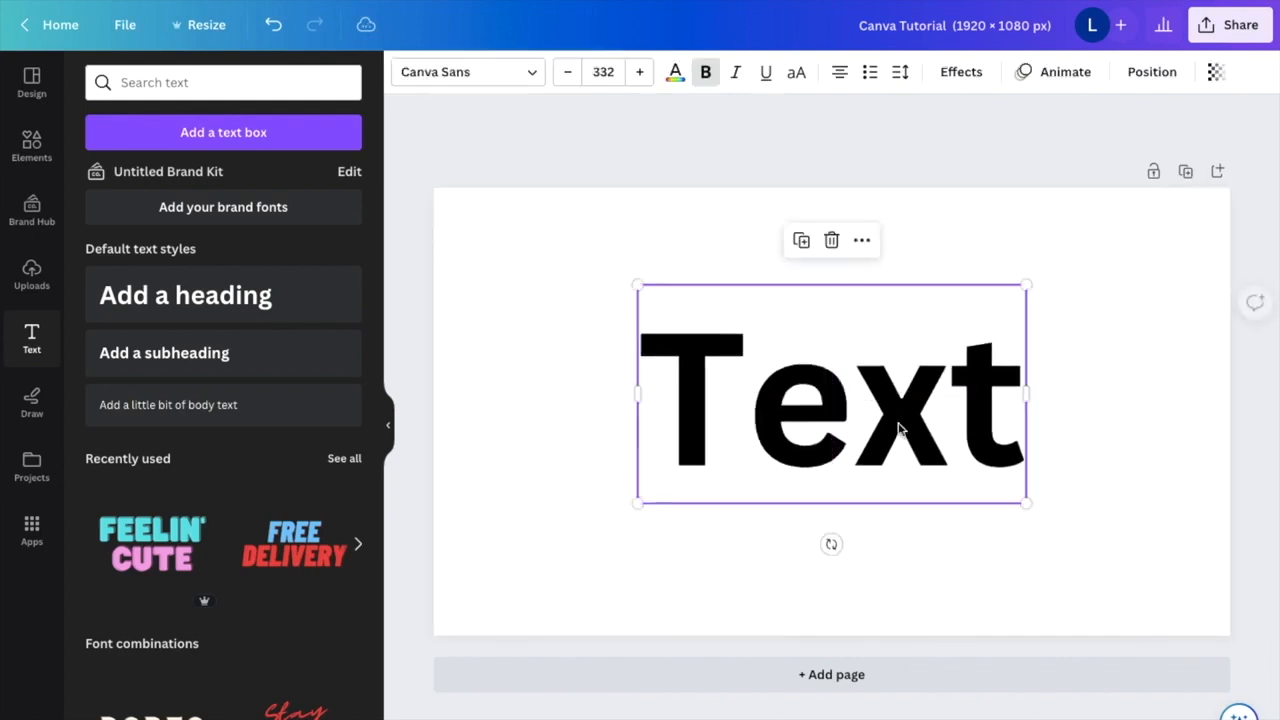
pyautogui.moveTo(862, 456)
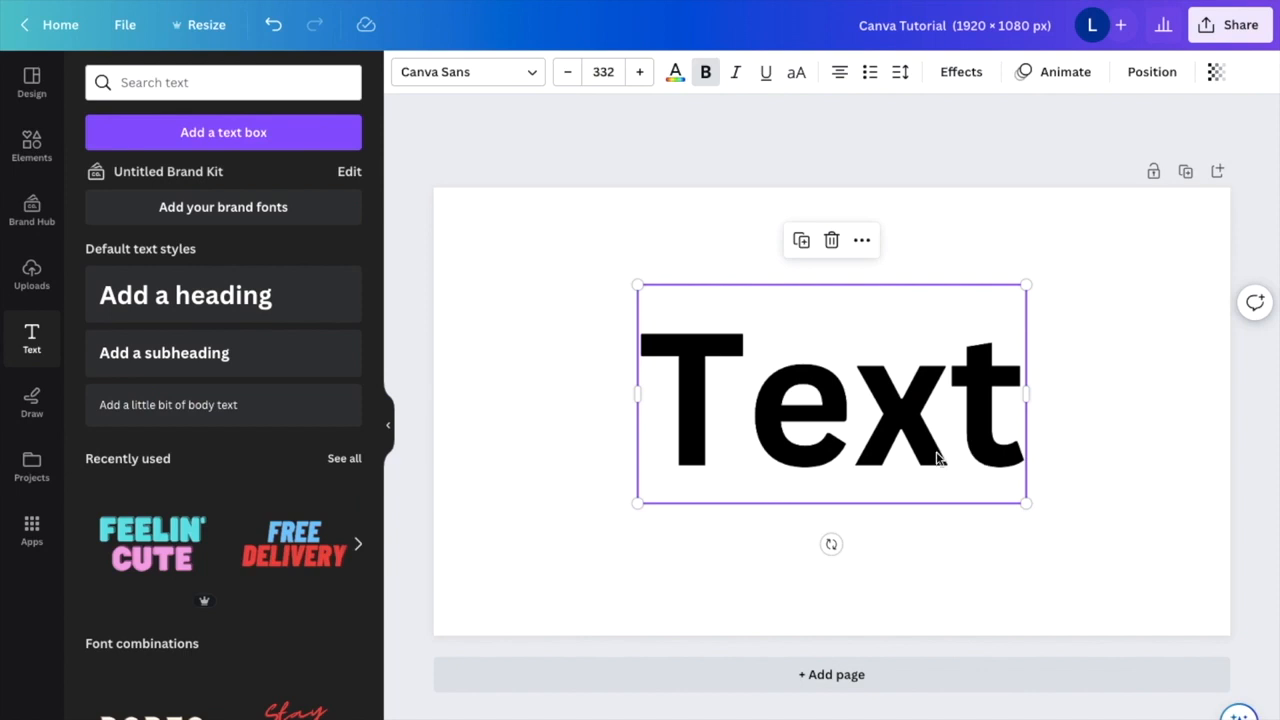
pyautogui.moveTo(880, 420)
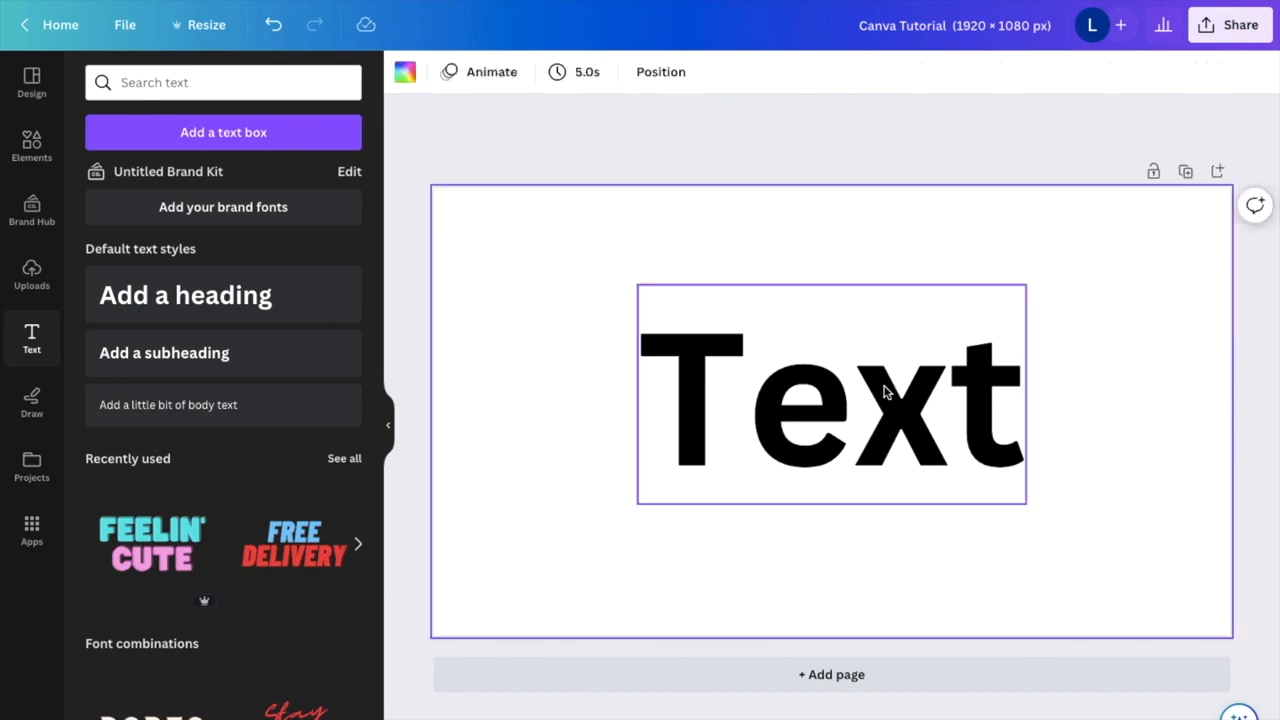
pyautogui.click(830, 396)
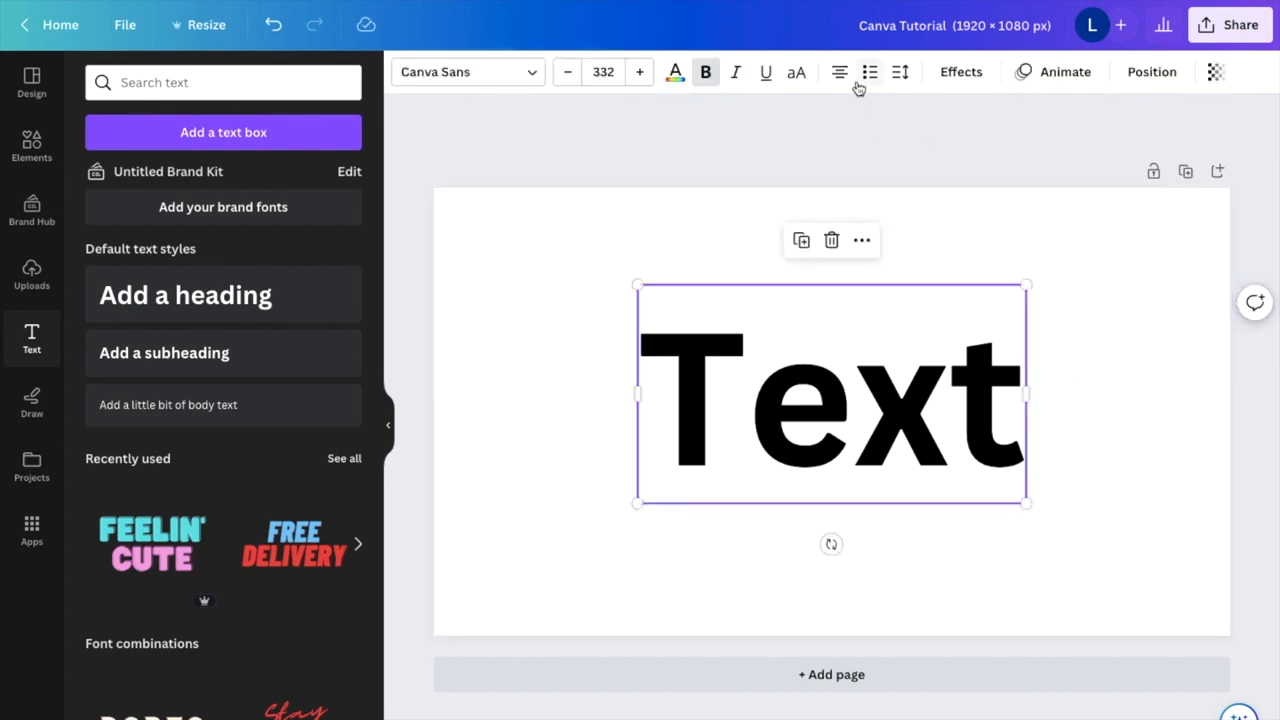
pyautogui.moveTo(766, 72)
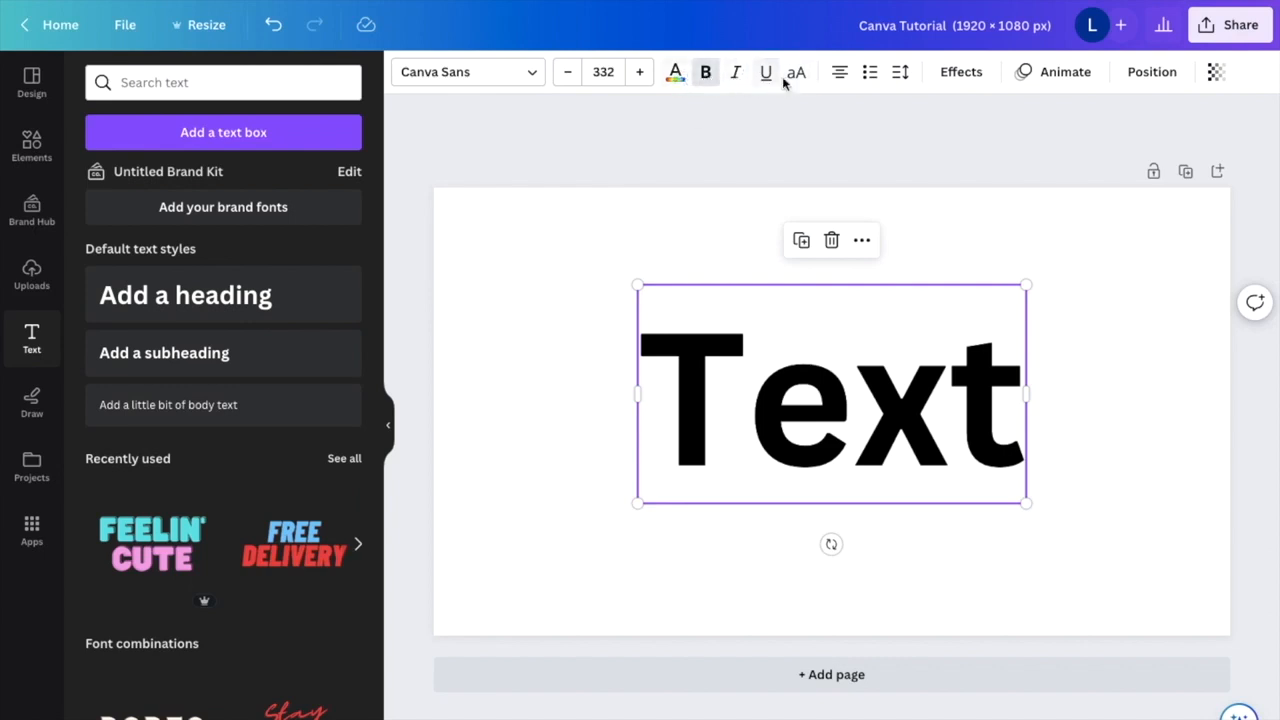
pyautogui.moveTo(840, 72)
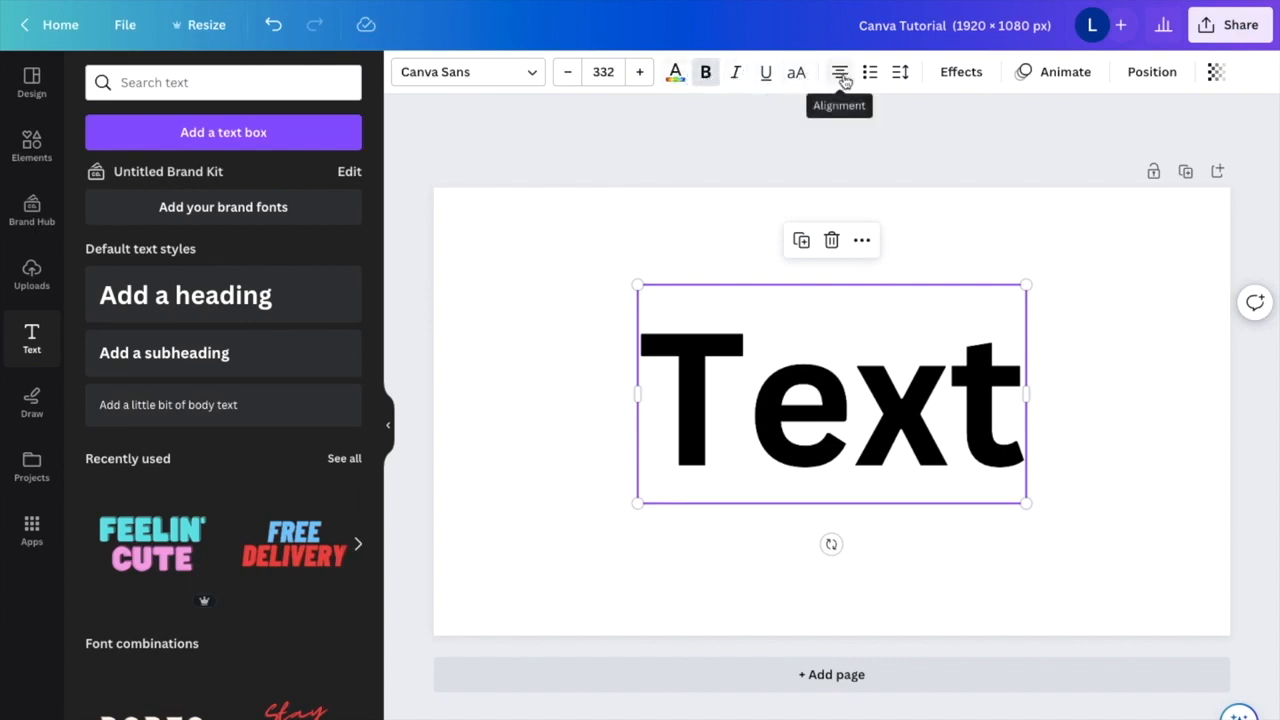
pyautogui.moveTo(868, 72)
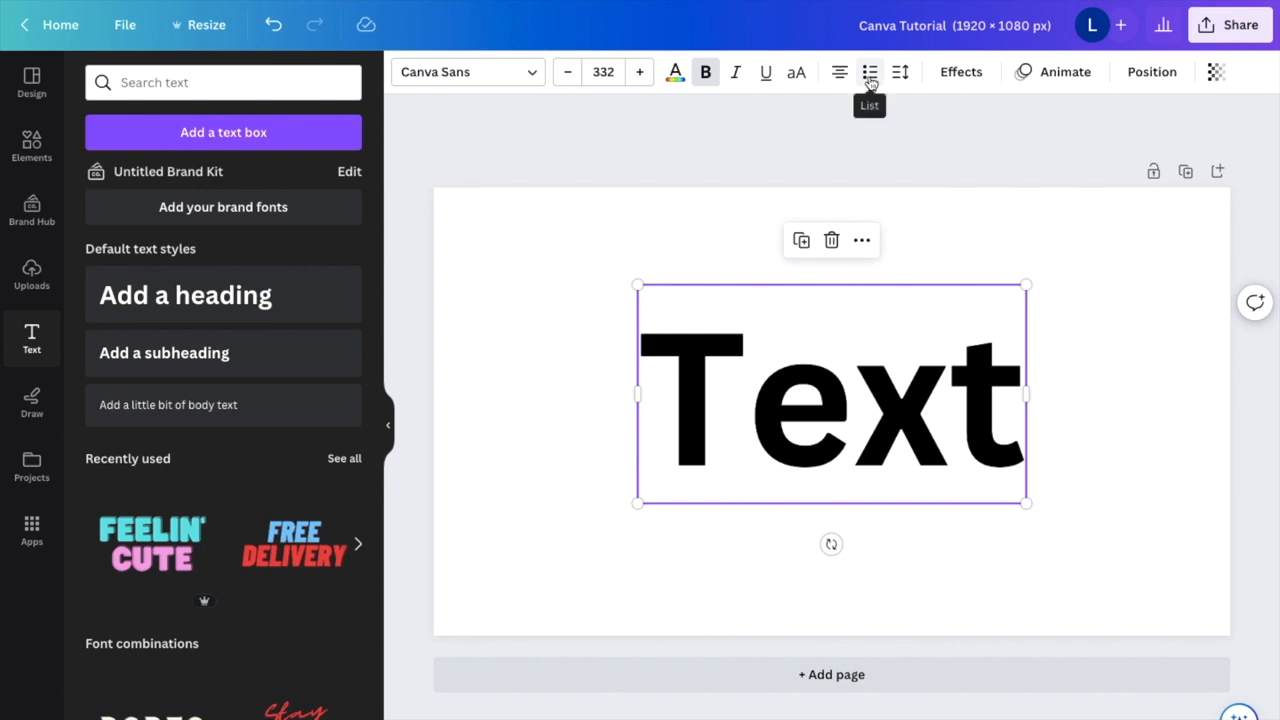
pyautogui.moveTo(900, 72)
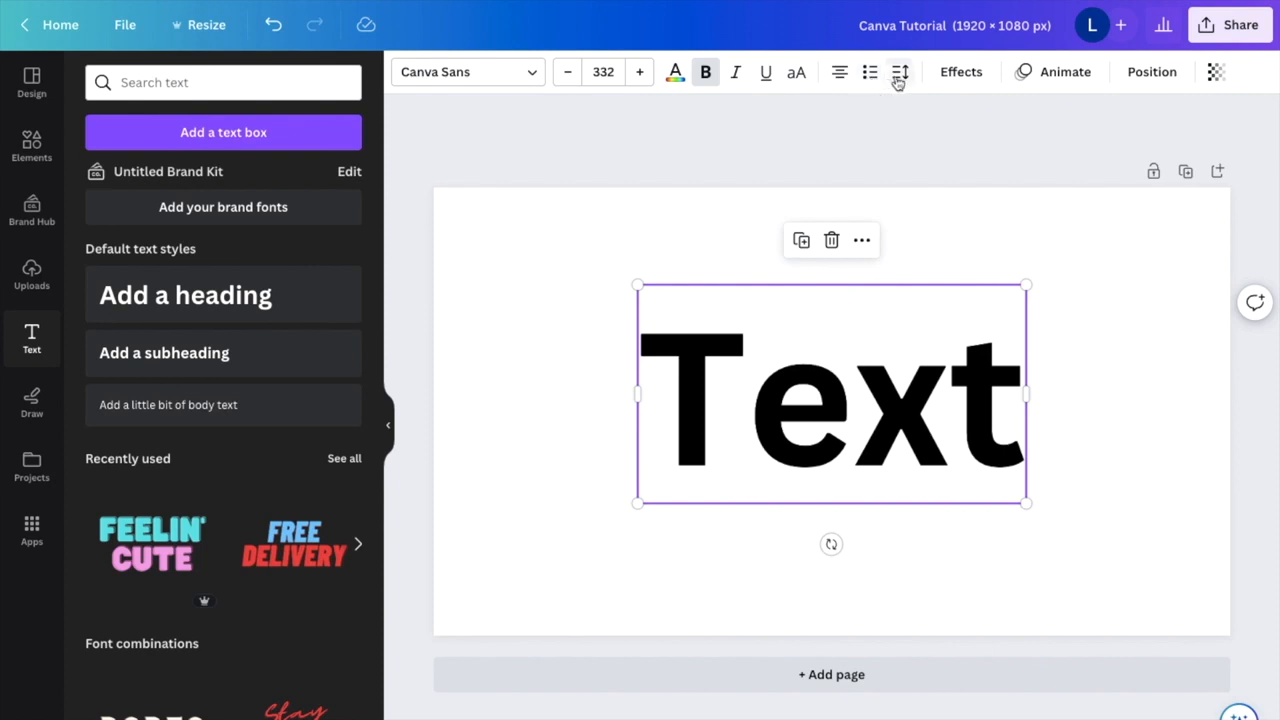
pyautogui.moveTo(900, 72)
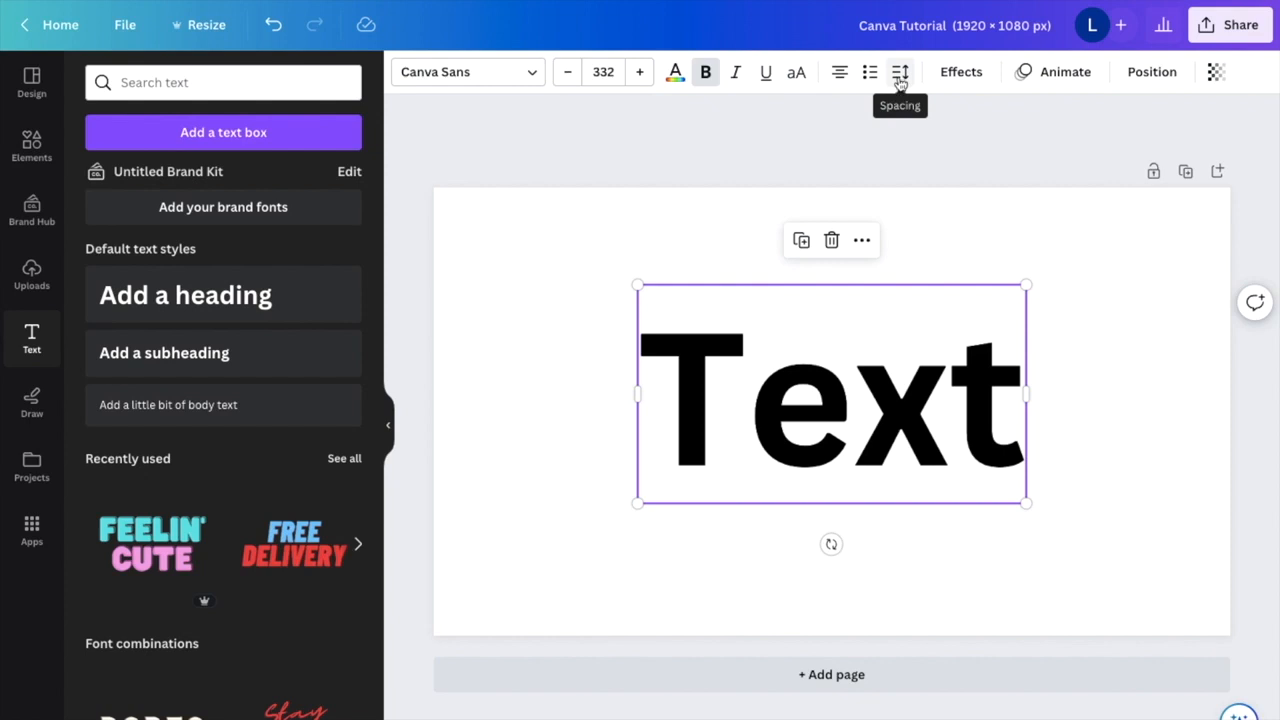
# Widen the heading's letter spacing to about 301, spreading the letters across the page
pyautogui.click(900, 72)
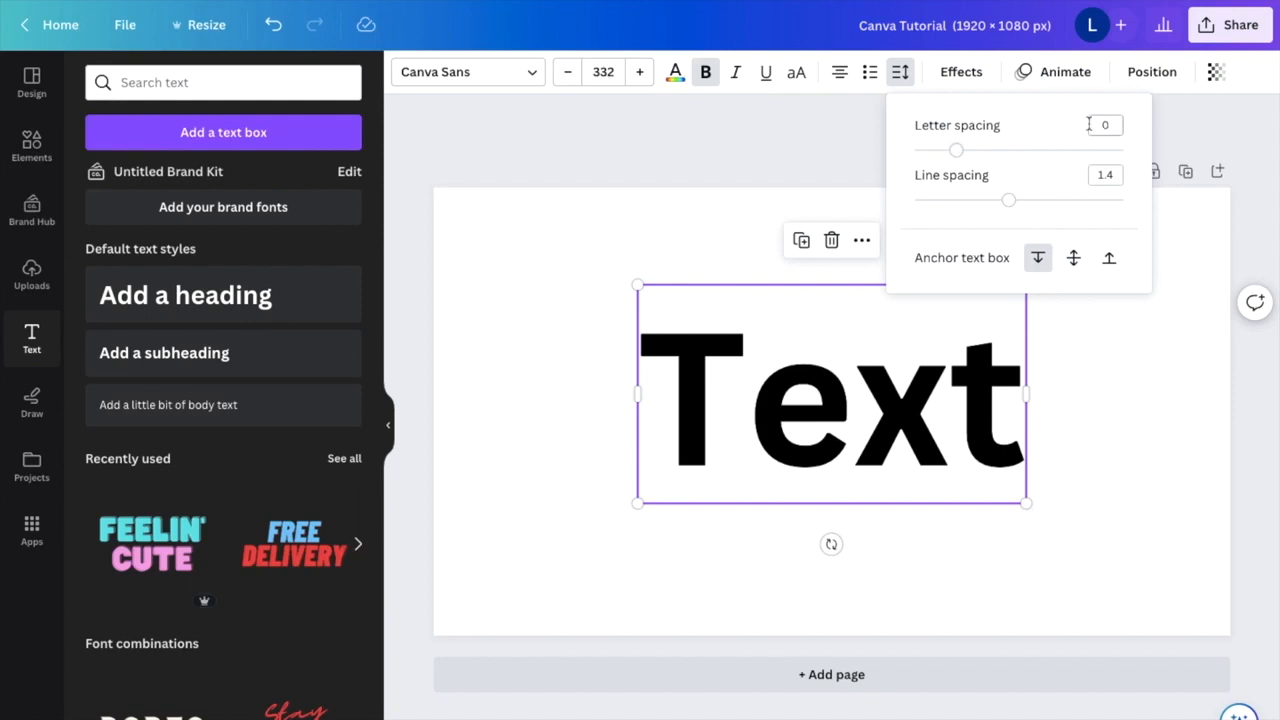
pyautogui.moveTo(956, 150); pyautogui.dragTo(944, 150)
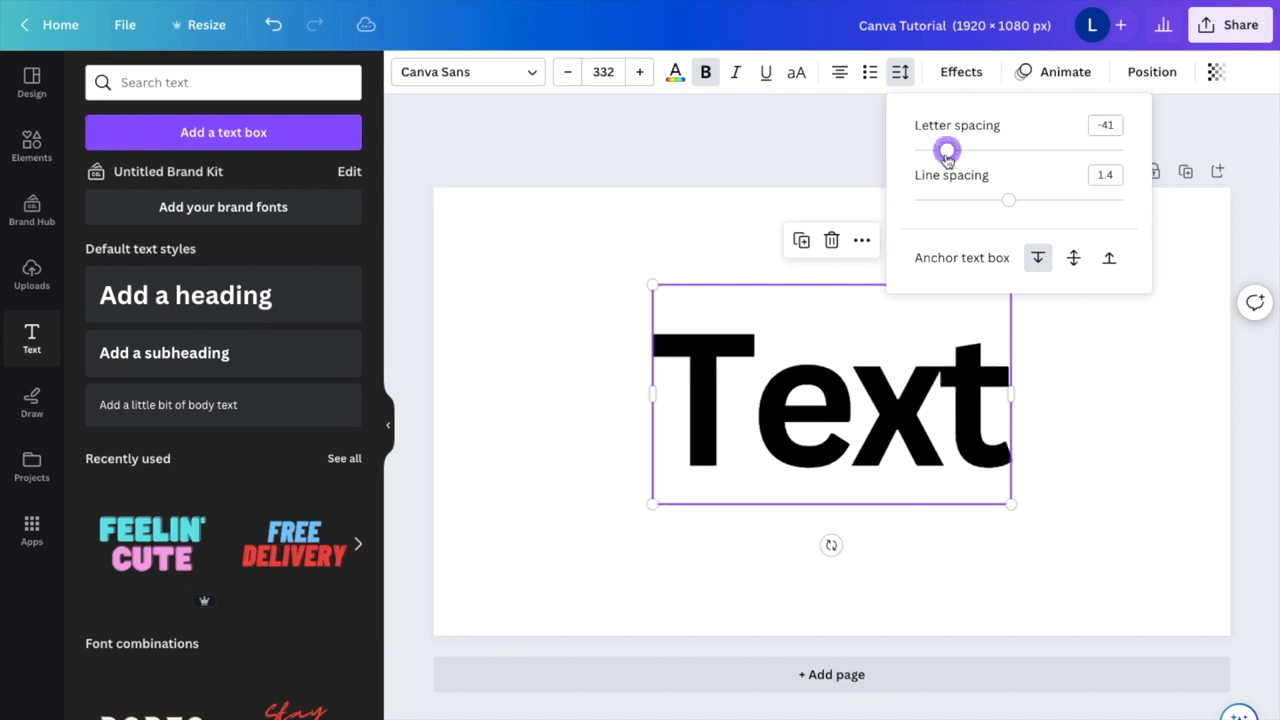
pyautogui.moveTo(948, 152); pyautogui.dragTo(936, 152)
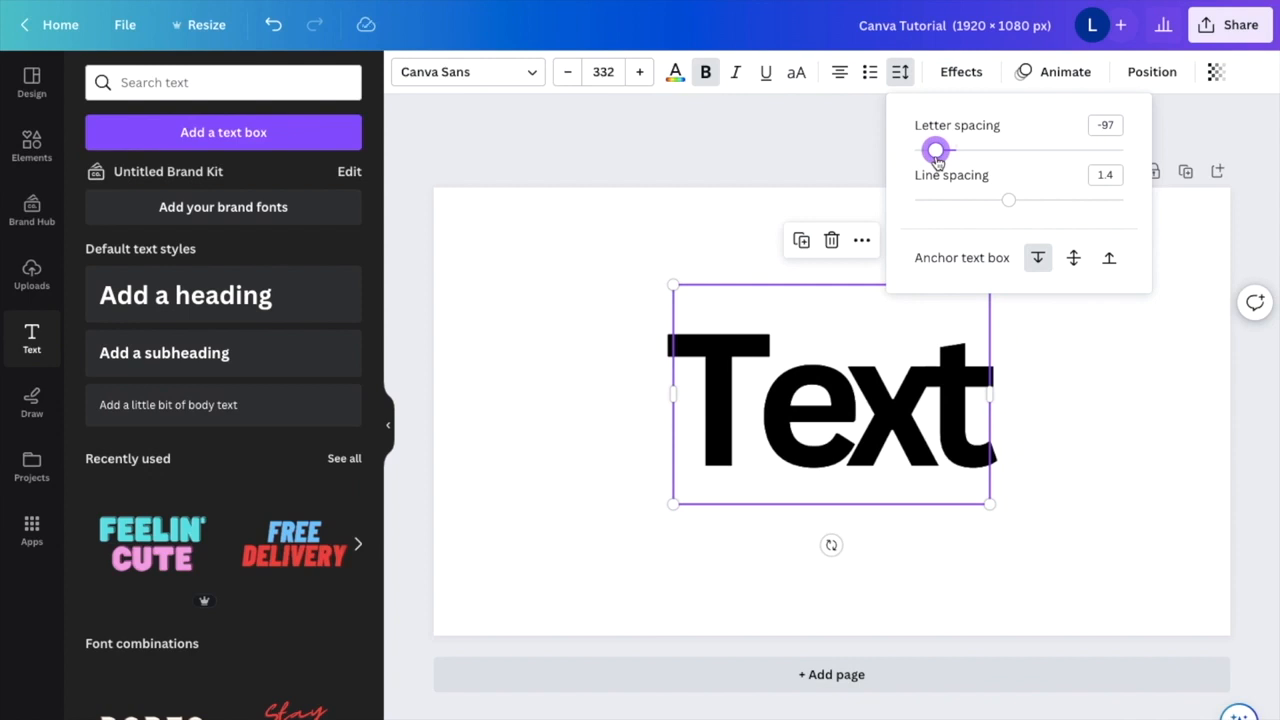
pyautogui.moveTo(936, 150); pyautogui.dragTo(1008, 150)
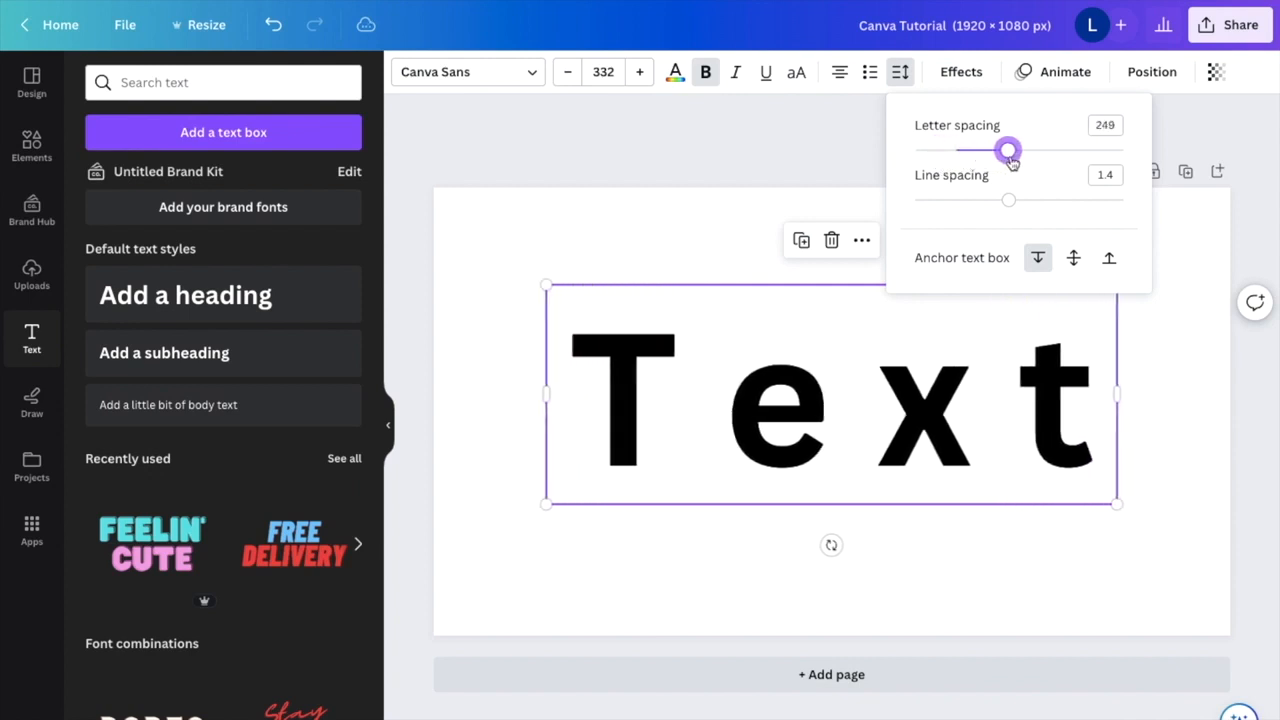
pyautogui.moveTo(1008, 148); pyautogui.dragTo(1020, 148)
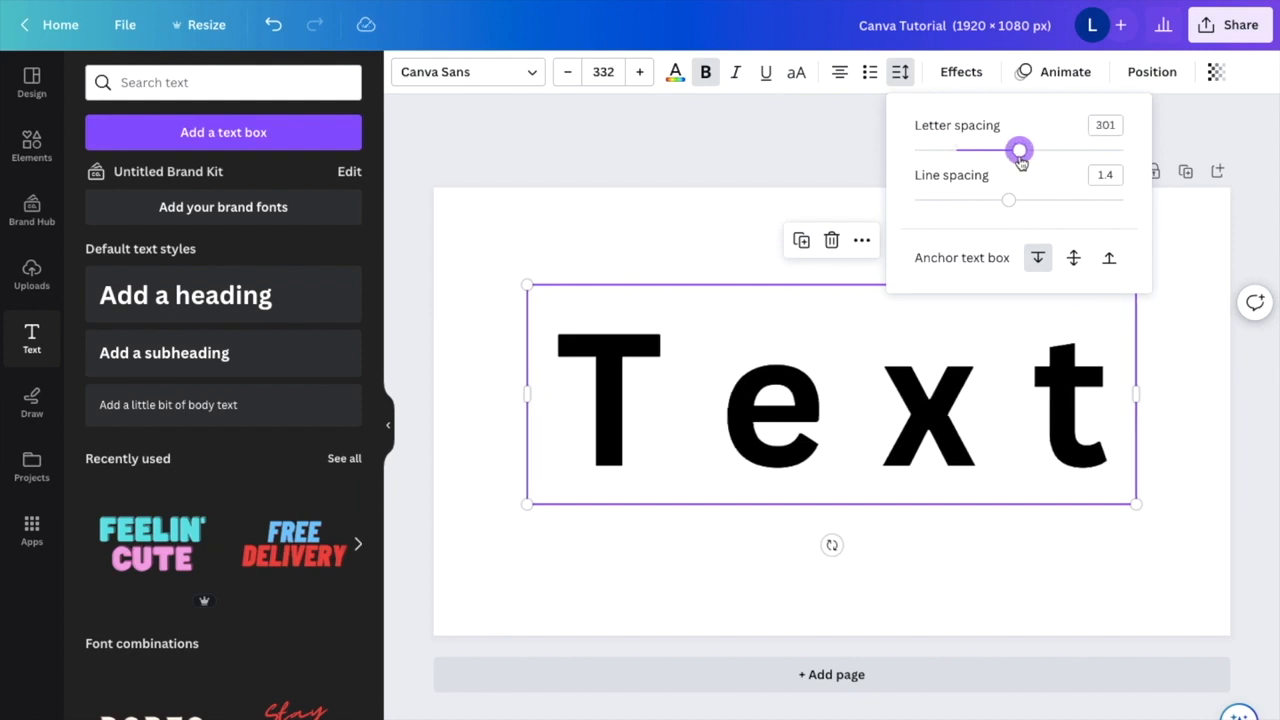
pyautogui.click(890, 436)
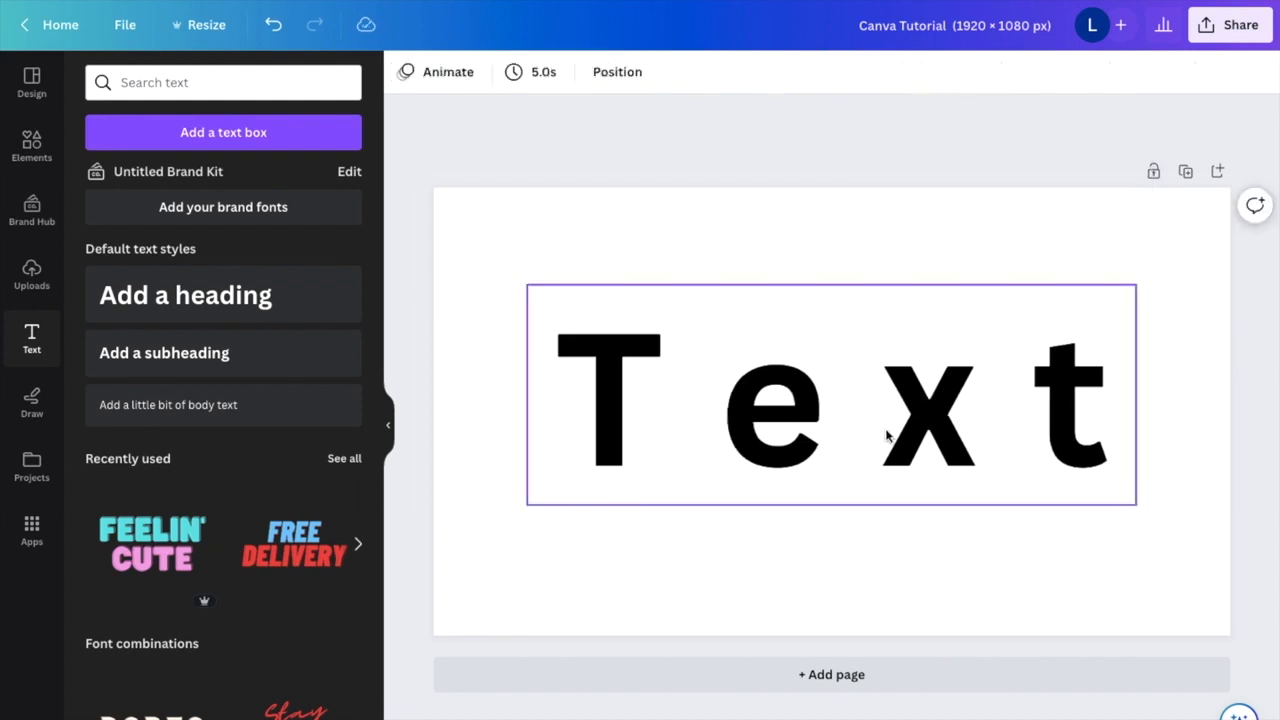